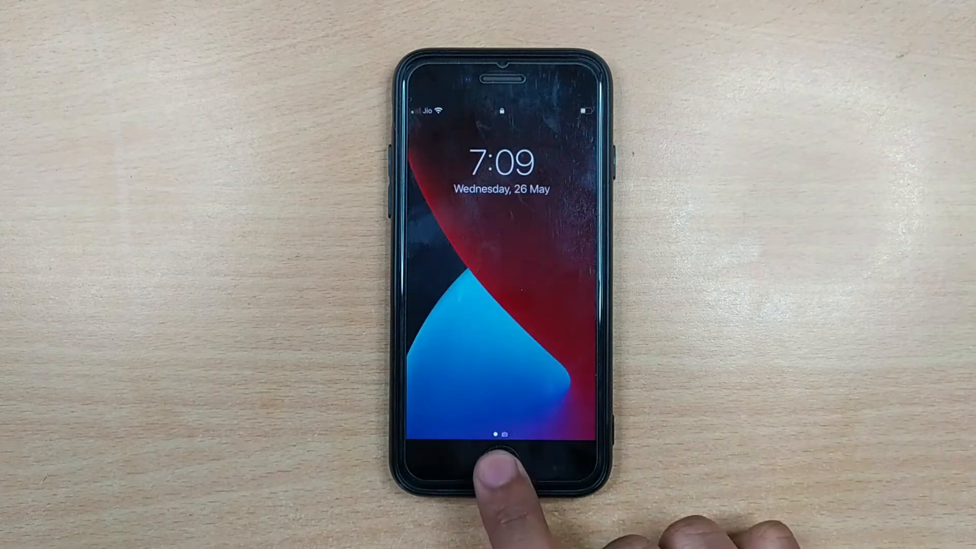
# Unlock the iPhone, attempt Find My iPhone off under Apple ID, and dismiss the Verification Failed alert
pyautogui.click(495, 448)
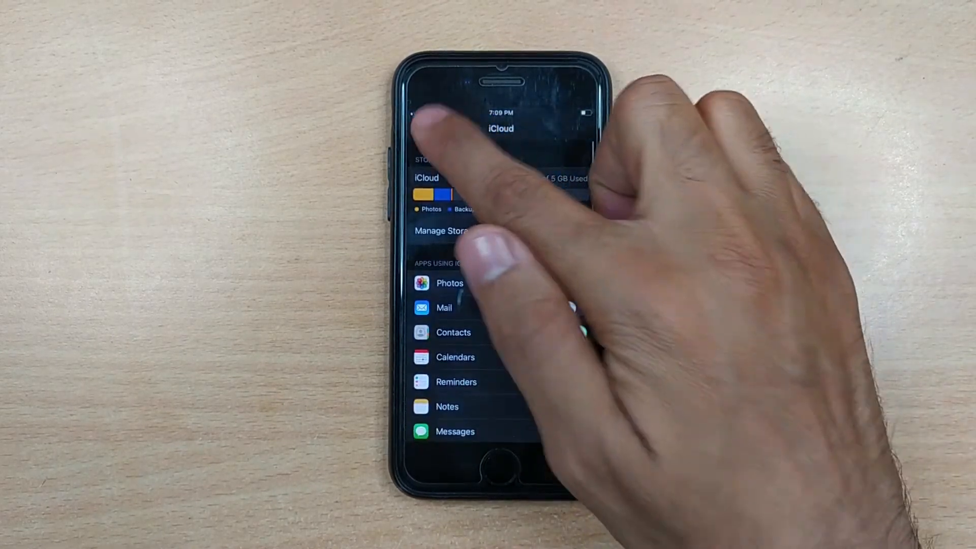
pyautogui.click(499, 230)
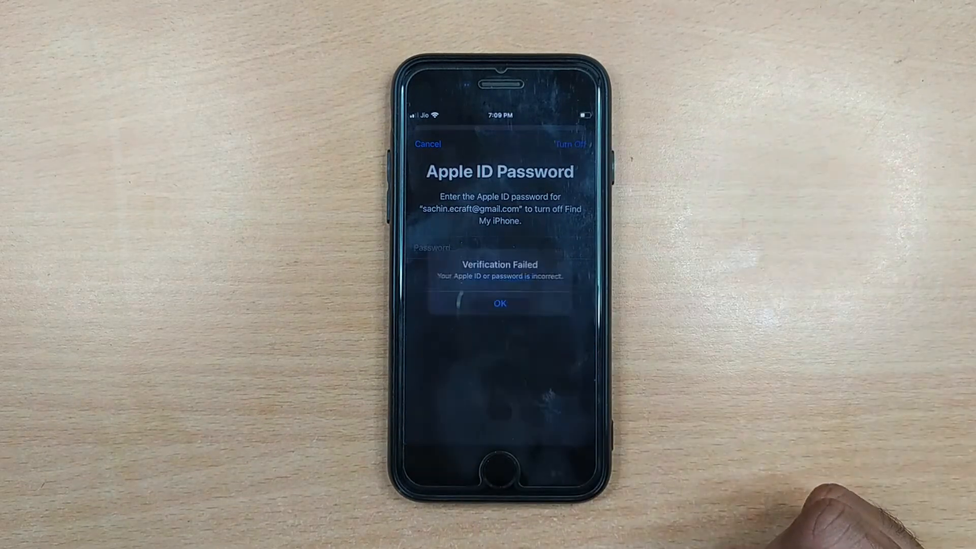
pyautogui.click(499, 304)
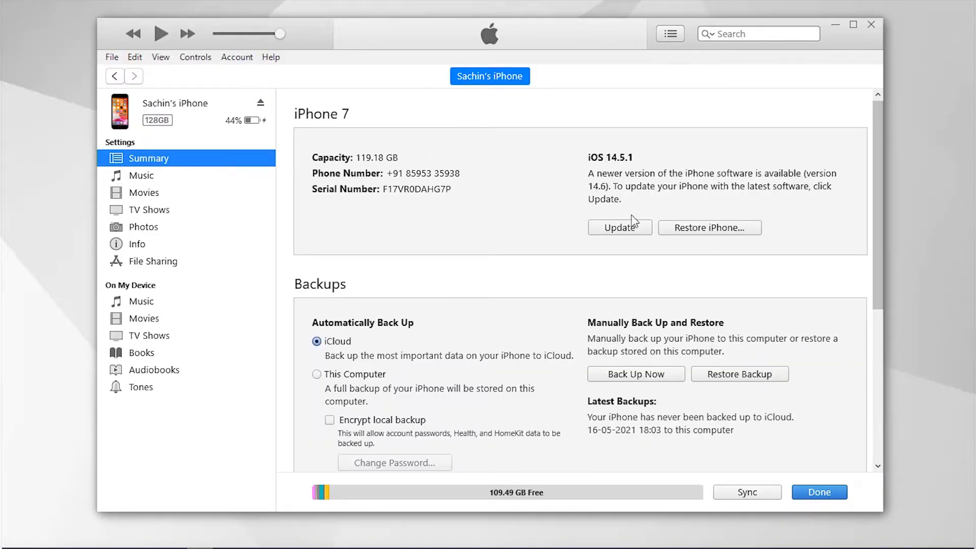
# View the iPhone 7 summary in iTunes and reach the Find My iPhone toggle on the phone
pyautogui.click(708, 227)
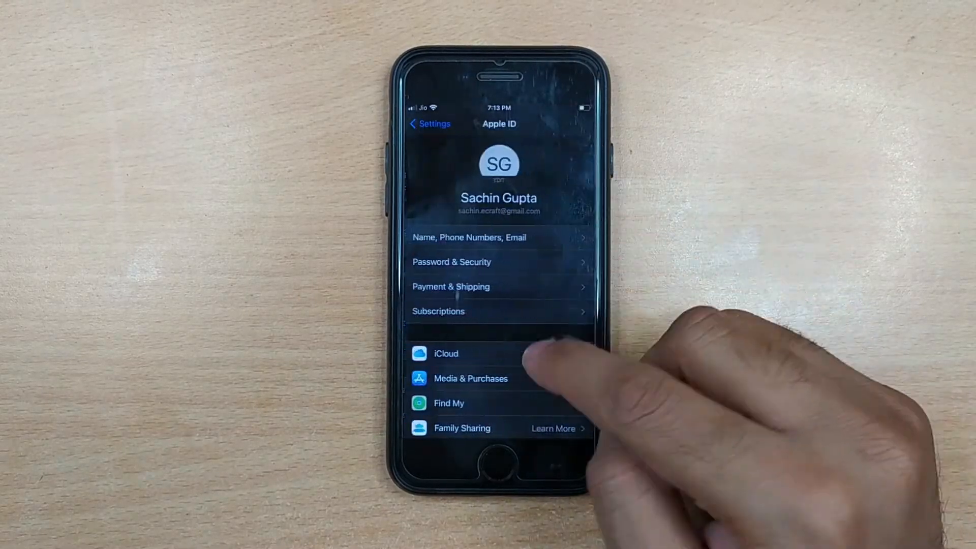
pyautogui.click(449, 403)
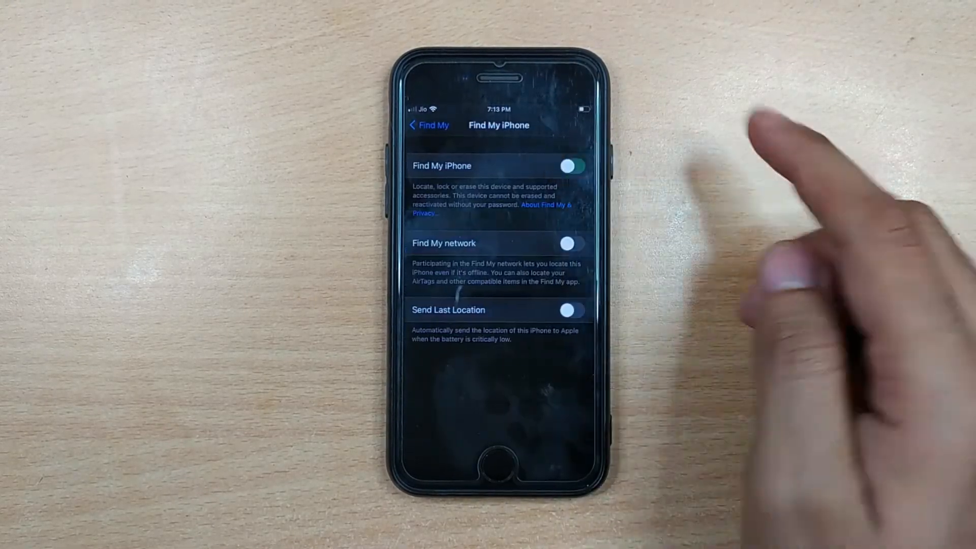
pyautogui.click(572, 165)
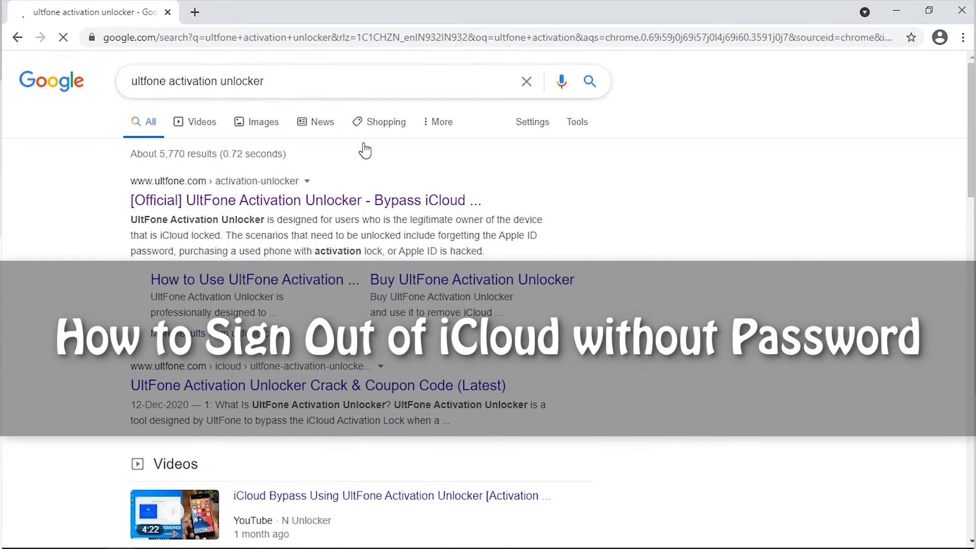
# From the official UltFone result, request the free Windows download of Activation Unlocker
pyautogui.click(305, 199)
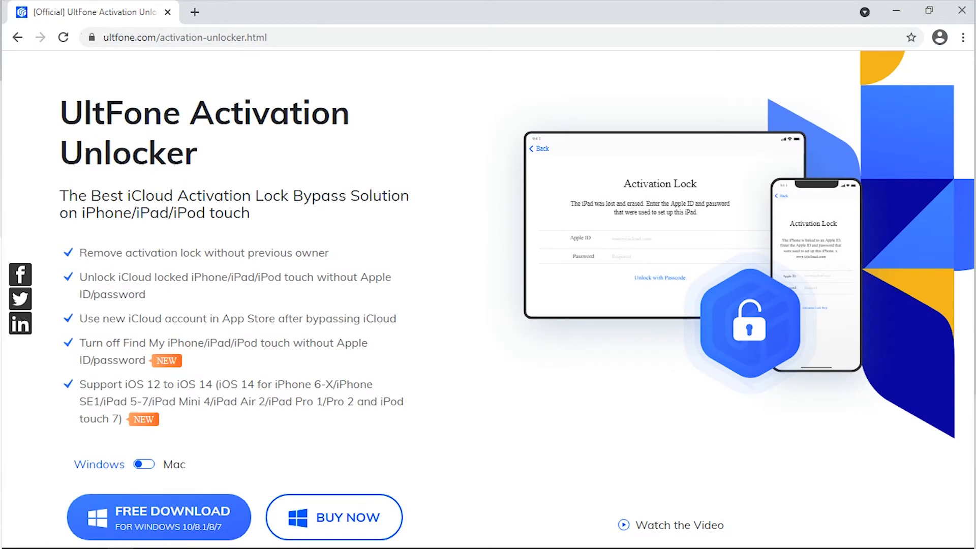
pyautogui.scroll(-3)
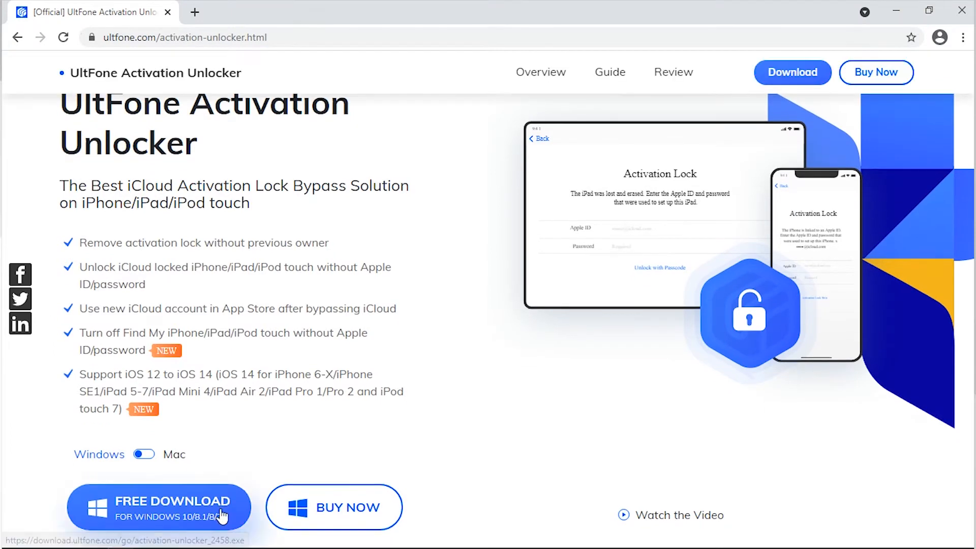
pyautogui.click(158, 507)
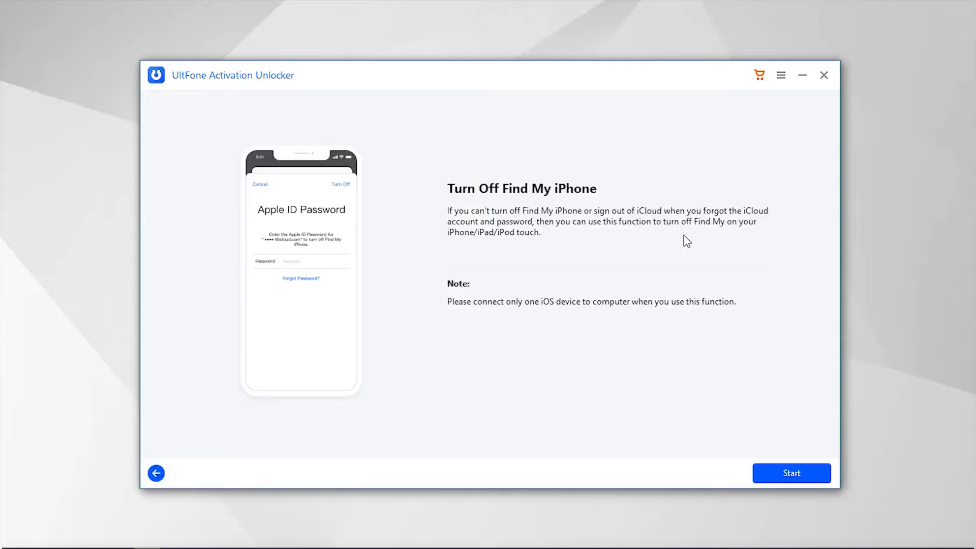
# Start Turn Off Find My iPhone and burn the jailbreak environment to the USB drive, erasing it
pyautogui.click(790, 473)
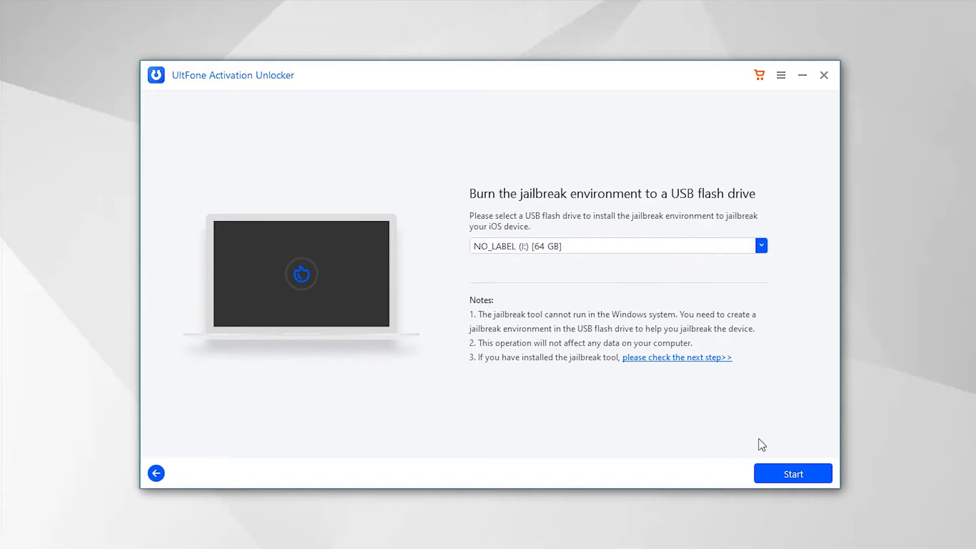
pyautogui.click(793, 474)
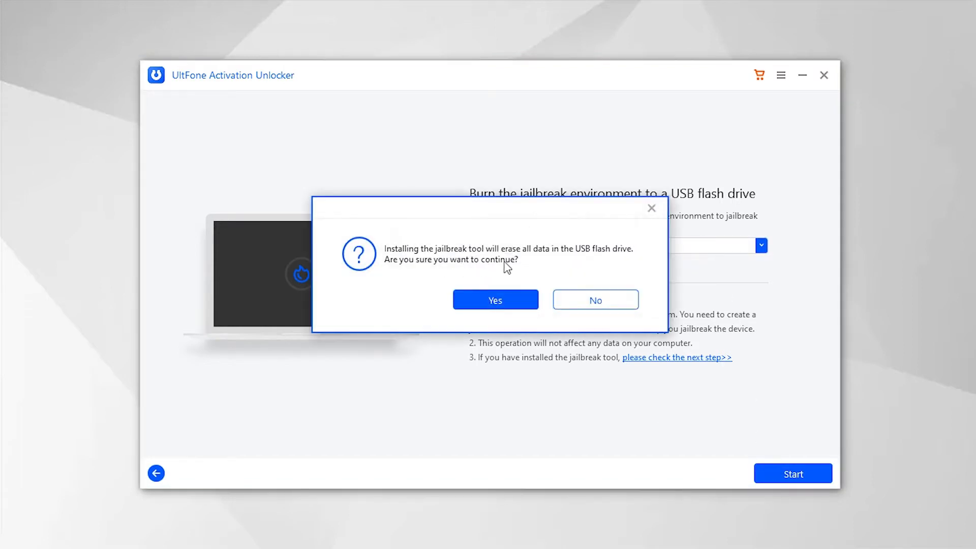
pyautogui.click(495, 300)
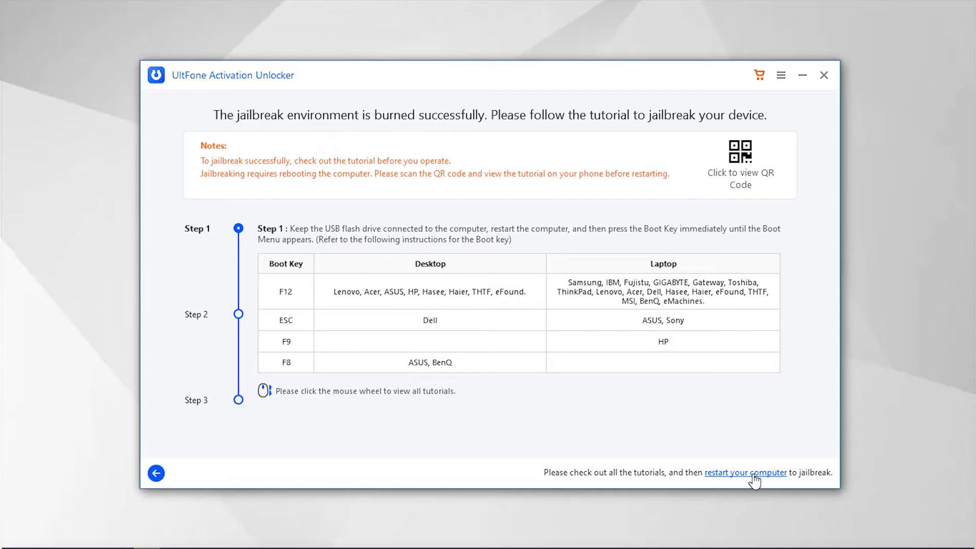
# Confirm restarting the computer to enter the jailbreak environment
pyautogui.click(745, 472)
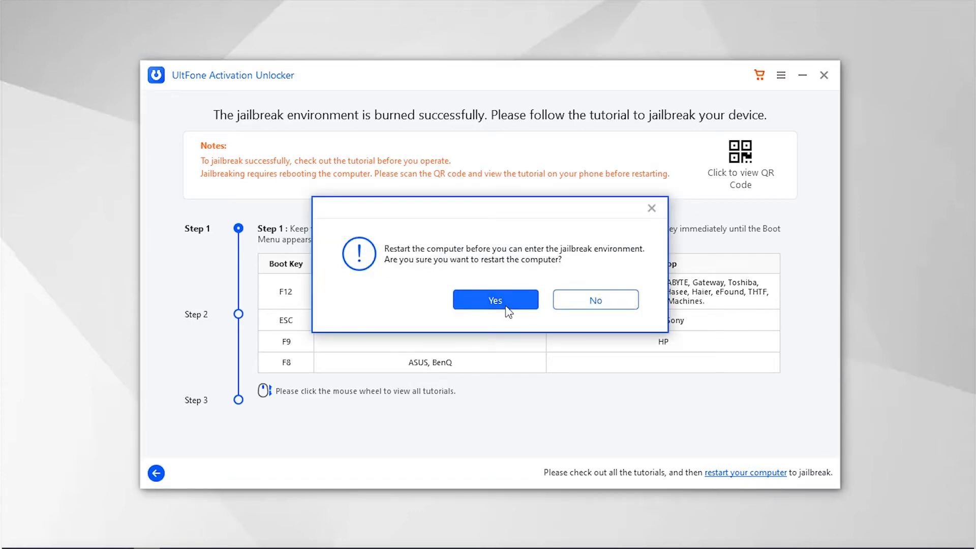
pyautogui.click(495, 300)
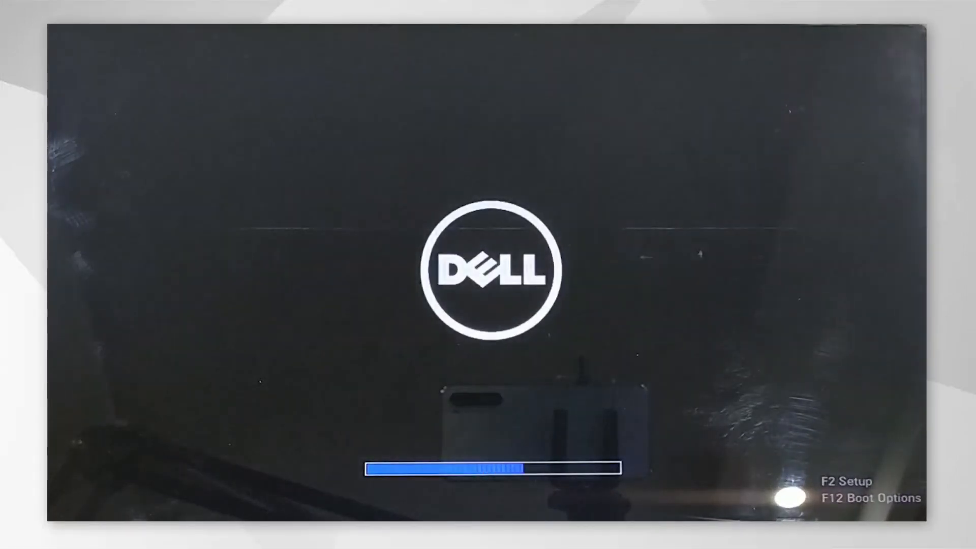
# From the Dell F12 boot menu, boot from the USB Storage Device
pyautogui.press('F12')
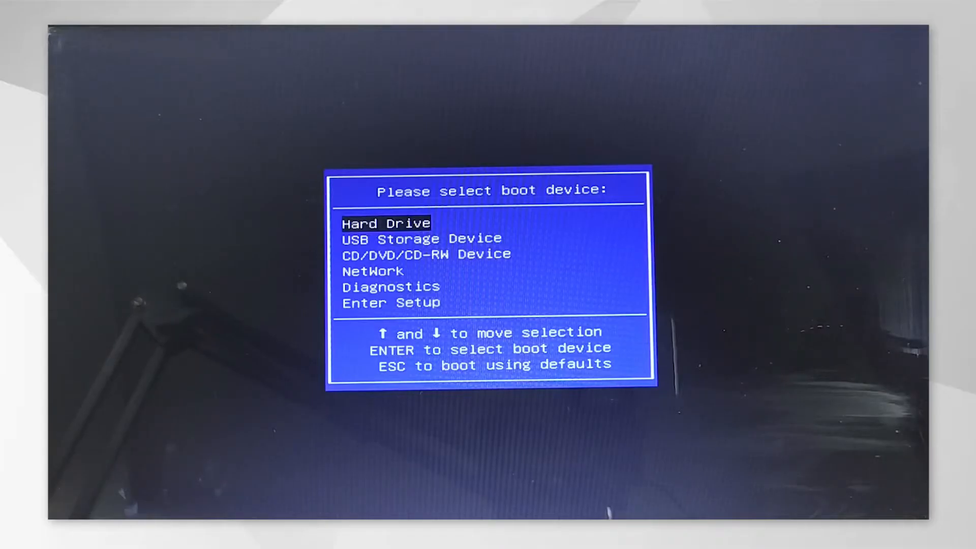
pyautogui.press('Down')
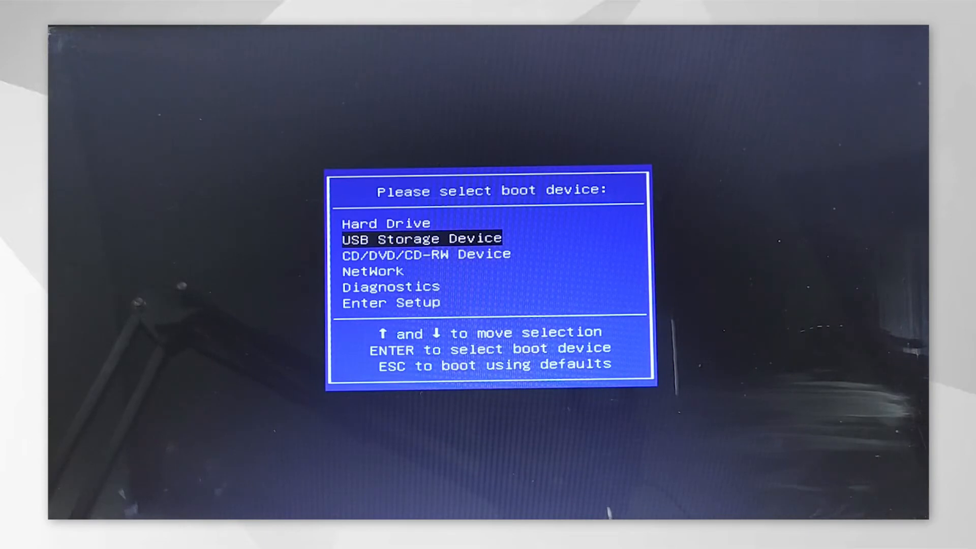
pyautogui.press('enter')
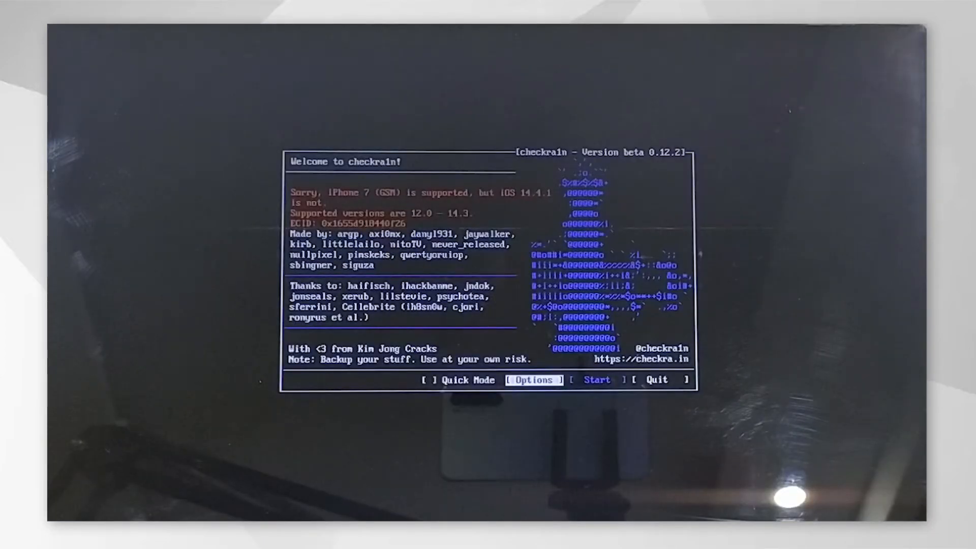
# Enable Allow untested iOS versions in checkra1n options and start the jailbreak
pyautogui.click(532, 379)
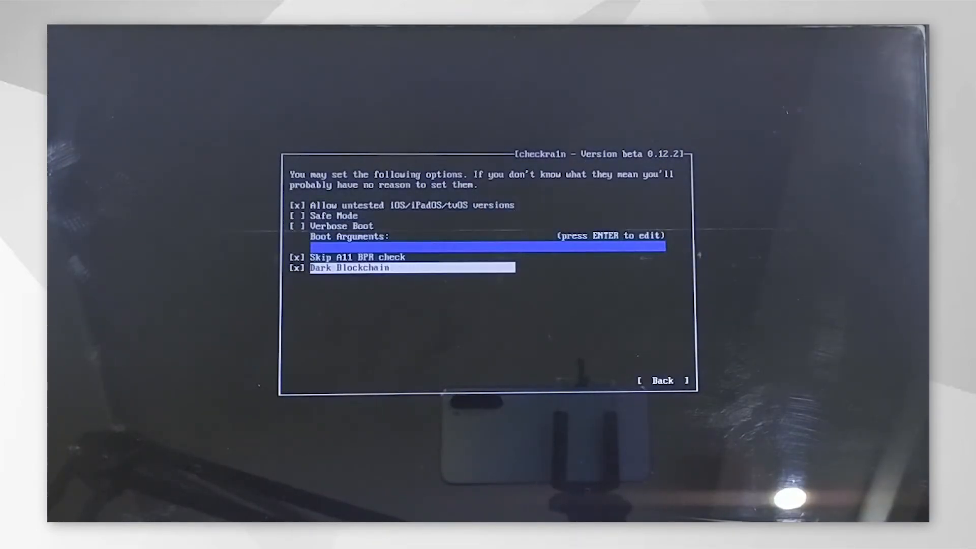
pyautogui.click(661, 380)
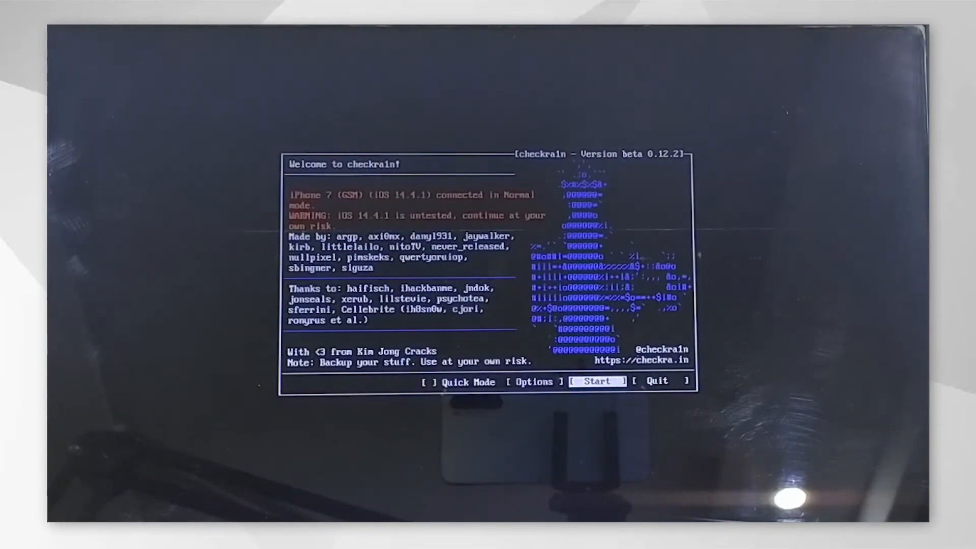
pyautogui.click(595, 381)
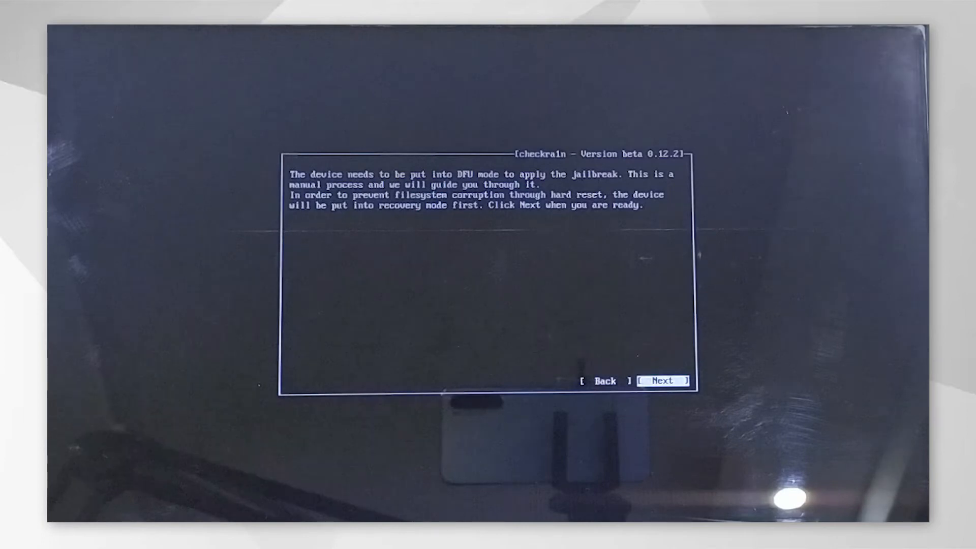
# Walk the iPhone through recovery and DFU mode until checkra1n reports All Done
pyautogui.click(662, 380)
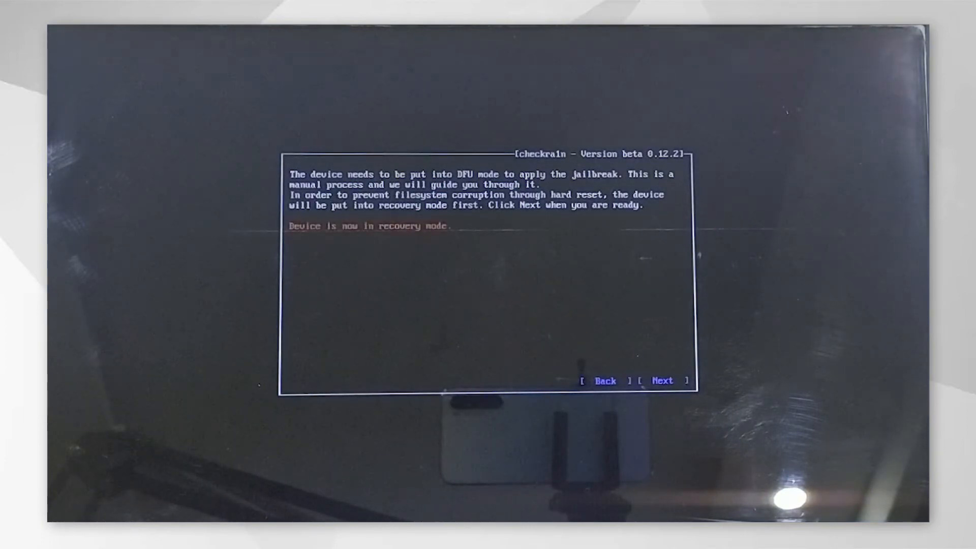
pyautogui.click(661, 380)
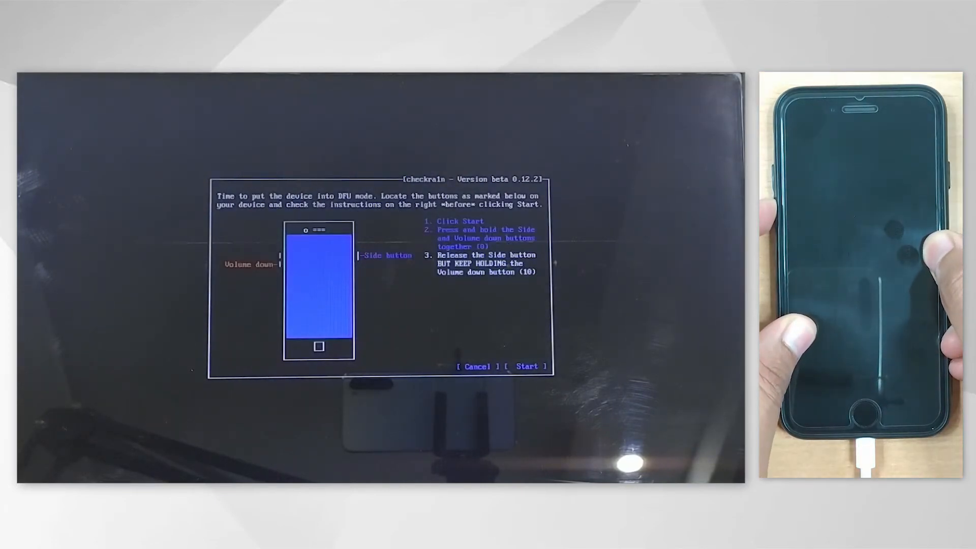
pyautogui.click(526, 366)
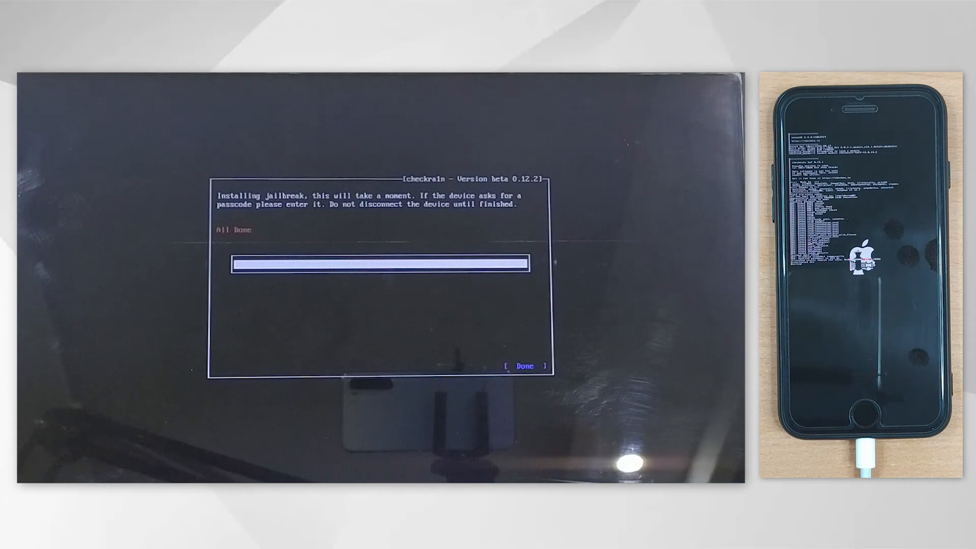
pyautogui.click(524, 365)
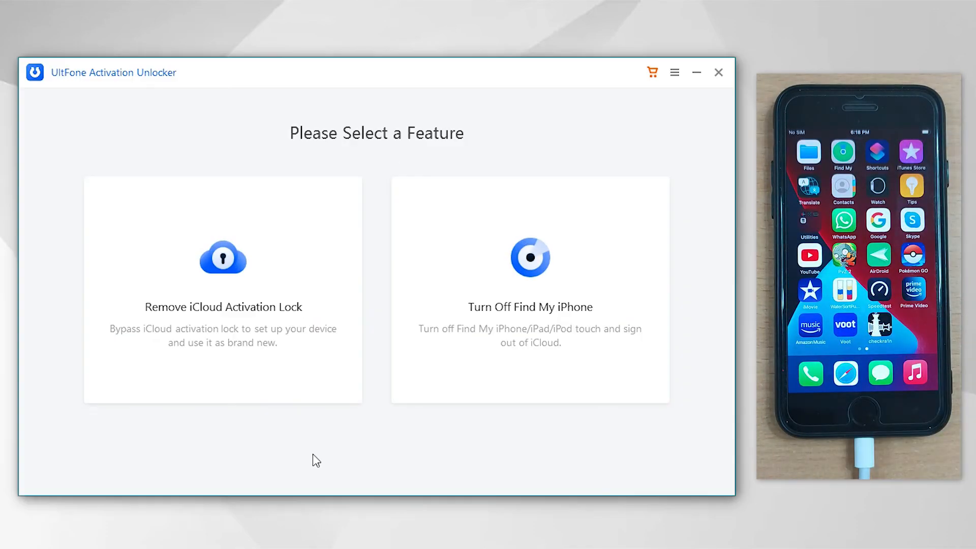
pyautogui.moveTo(402, 449)
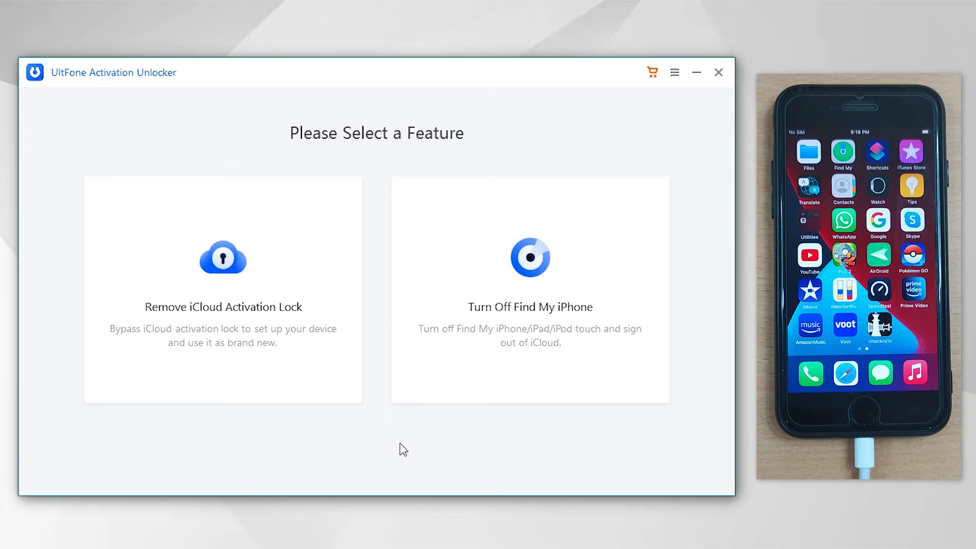
# Run Turn Off Find My iPhone on the iPhone 7 and copy its serial number once done
pyautogui.click(530, 289)
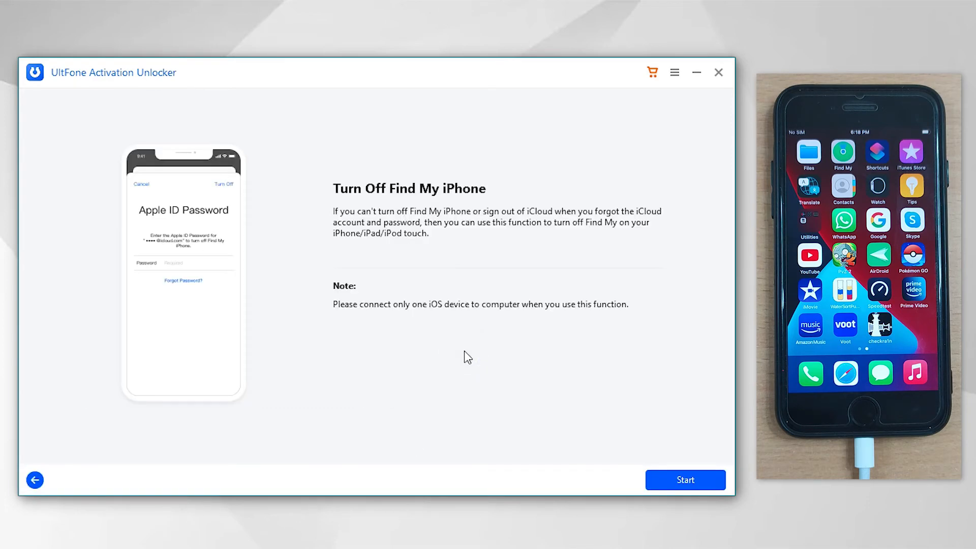
pyautogui.click(685, 480)
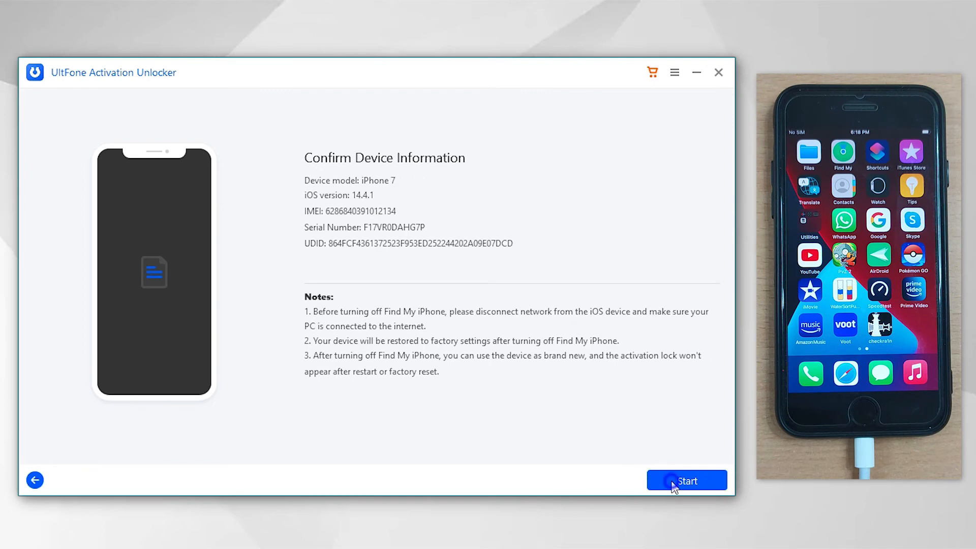
pyautogui.click(687, 480)
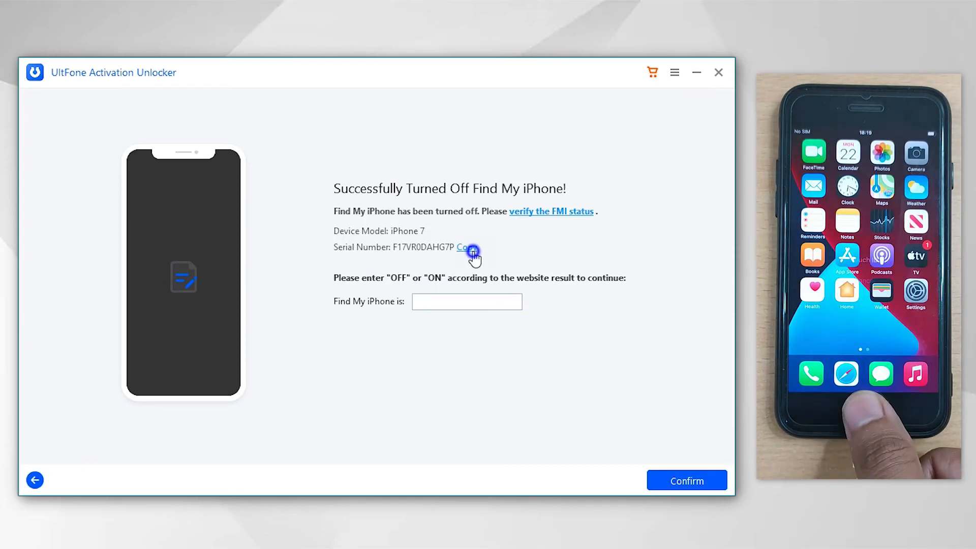
pyautogui.click(550, 211)
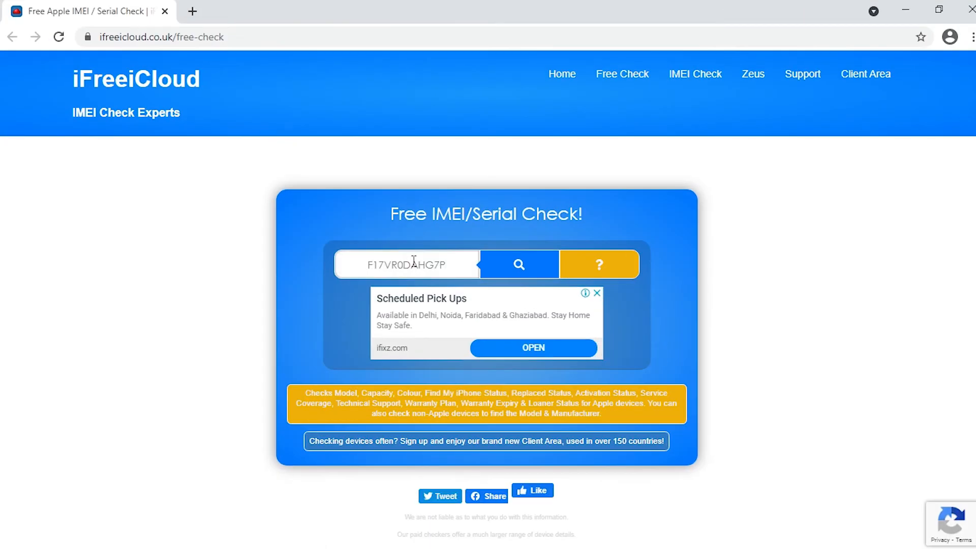
# Run the iFreeiCloud free check on serial F17VR0DAHG7P
pyautogui.click(518, 264)
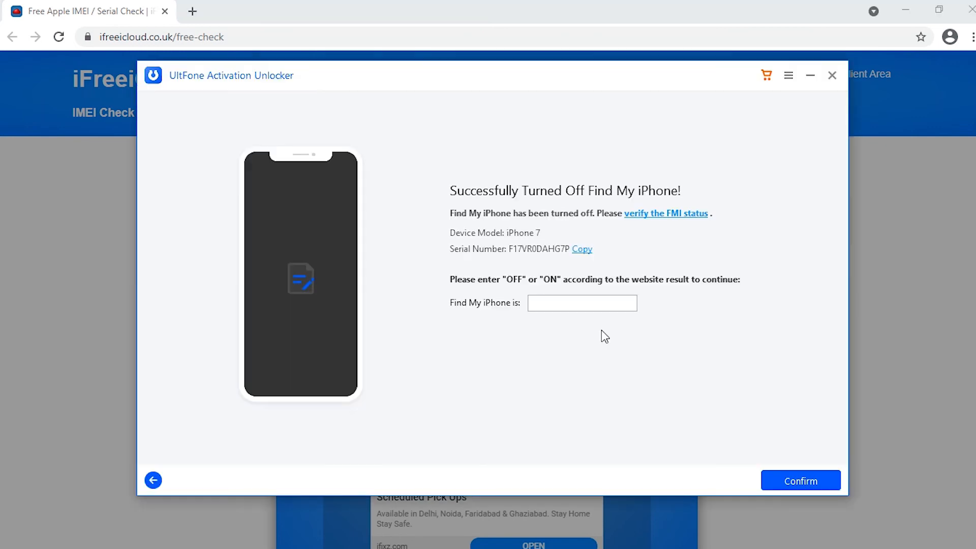
# Enter OFF as the Find My iPhone status and confirm to begin Apple ID removal
pyautogui.click(580, 303)
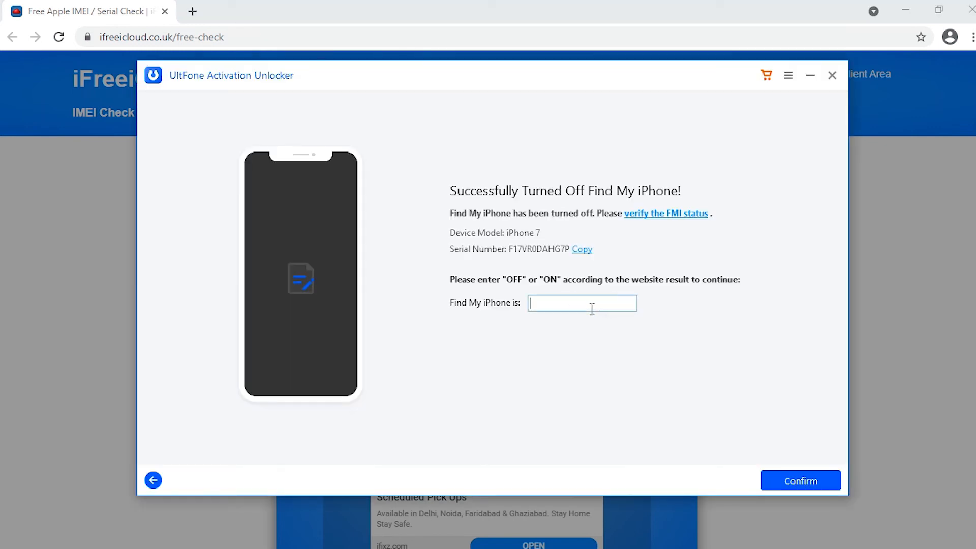
pyautogui.write('OFF')
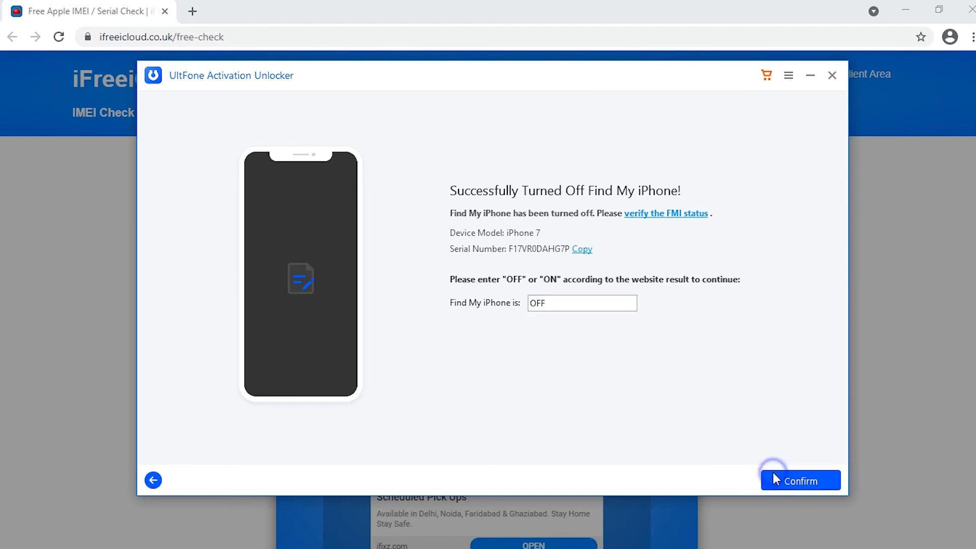
pyautogui.click(800, 480)
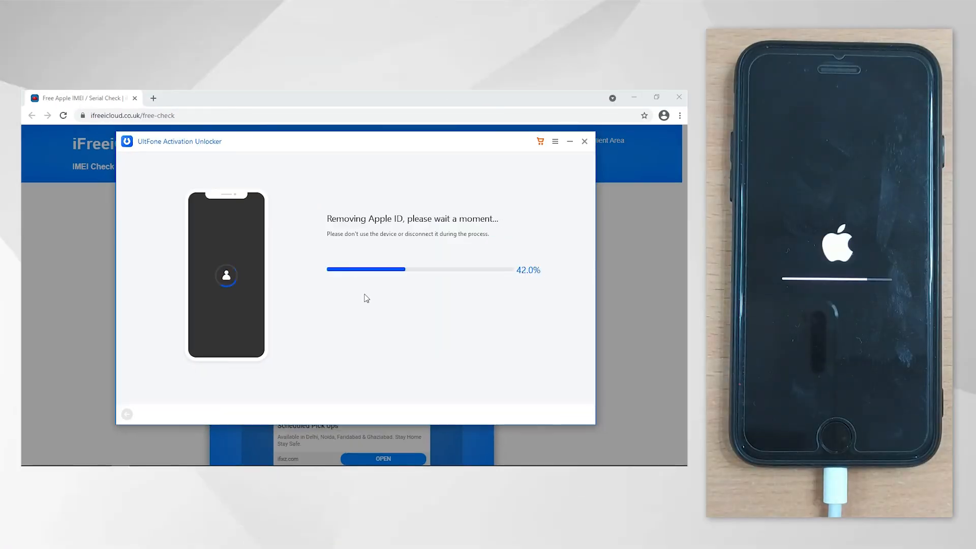